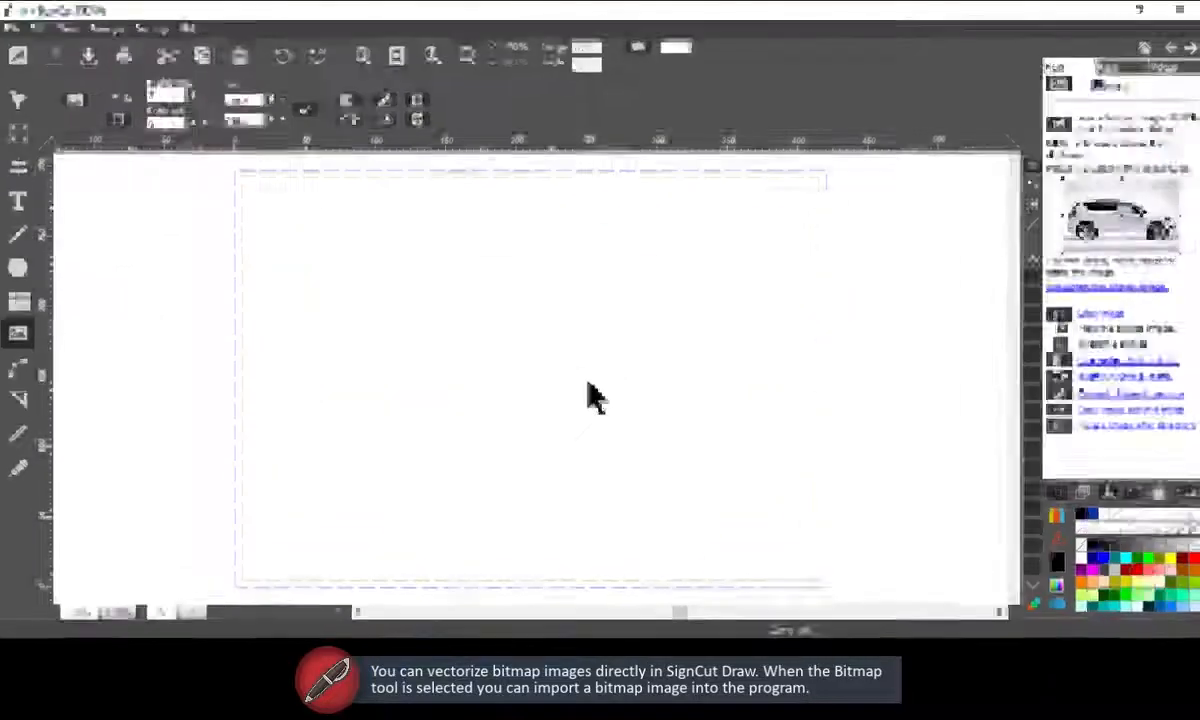
Activate the Bitmap tool in the left toolbox.
{"action": "left_click", "coordinate": [20, 329]}
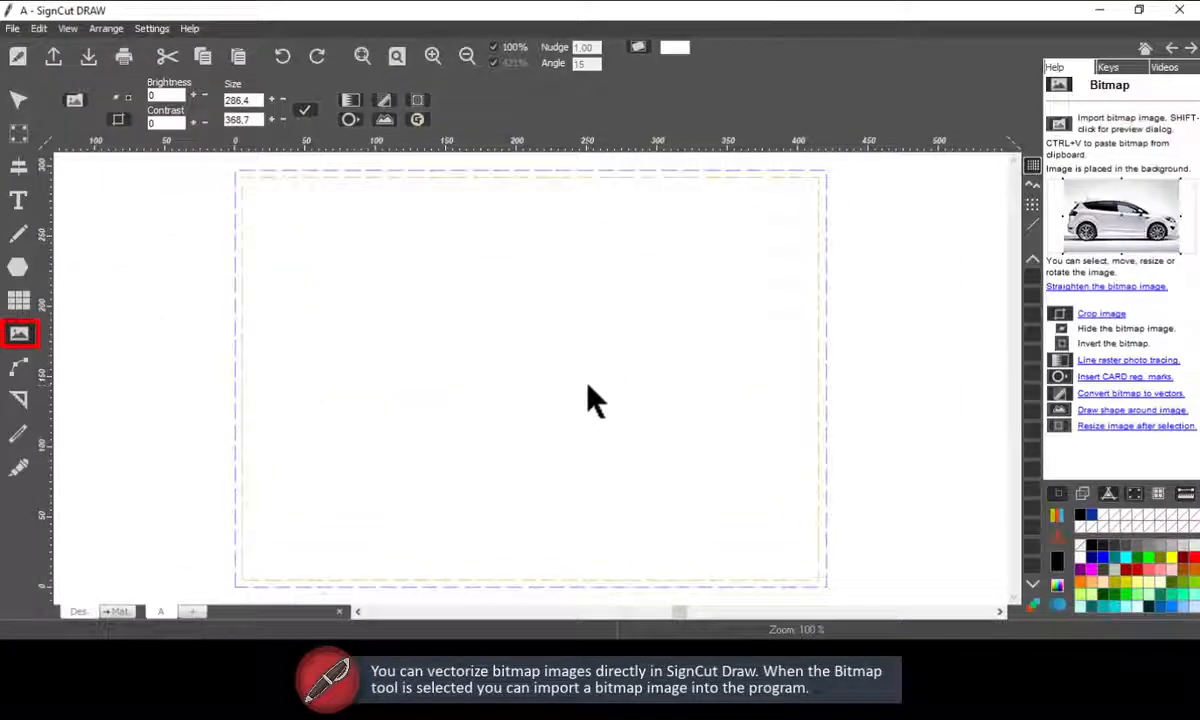
{"action": "mouse_move", "coordinate": [465, 463]}
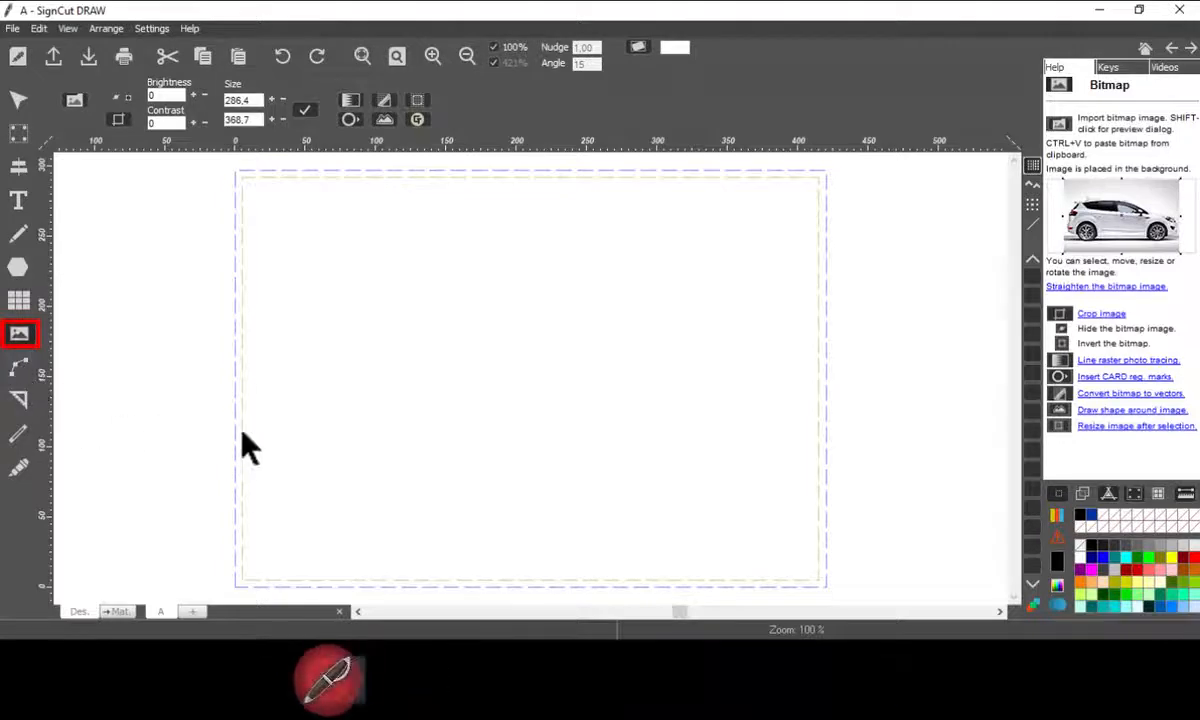
{"action": "mouse_move", "coordinate": [77, 100]}
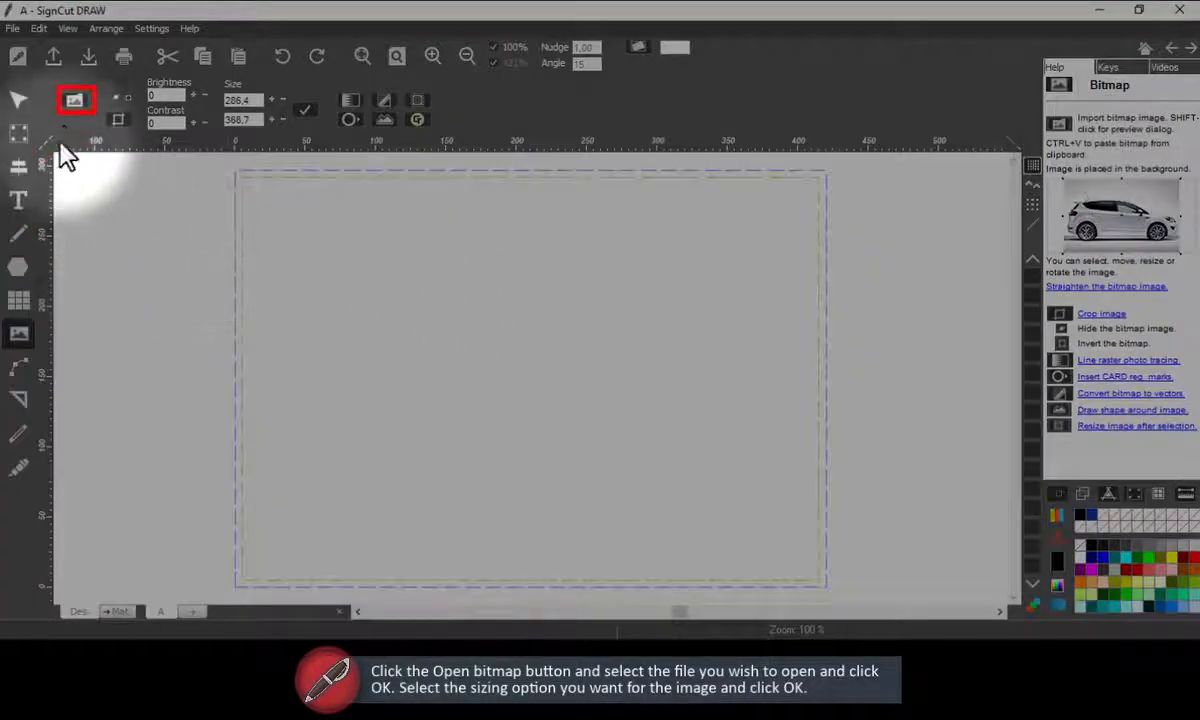
Import photo_2020-04-14_11-10-07.jpg, scaled to fit the current sign size.
{"action": "left_click", "coordinate": [78, 99]}
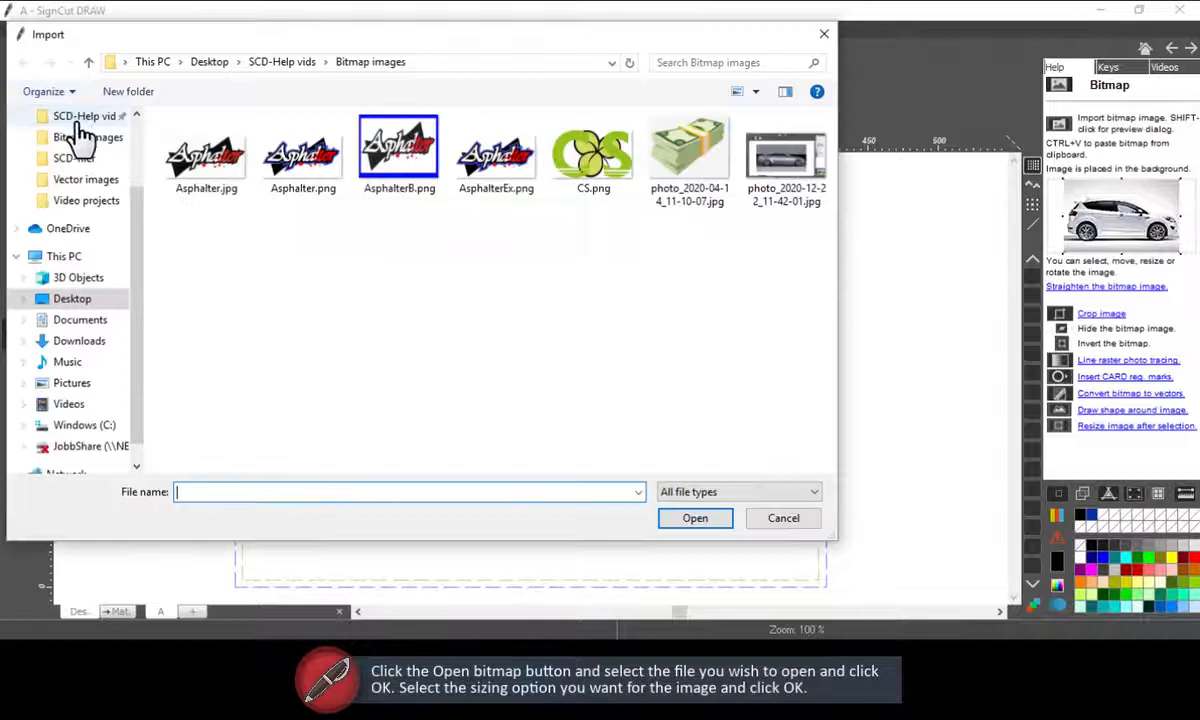
{"action": "mouse_move", "coordinate": [733, 201]}
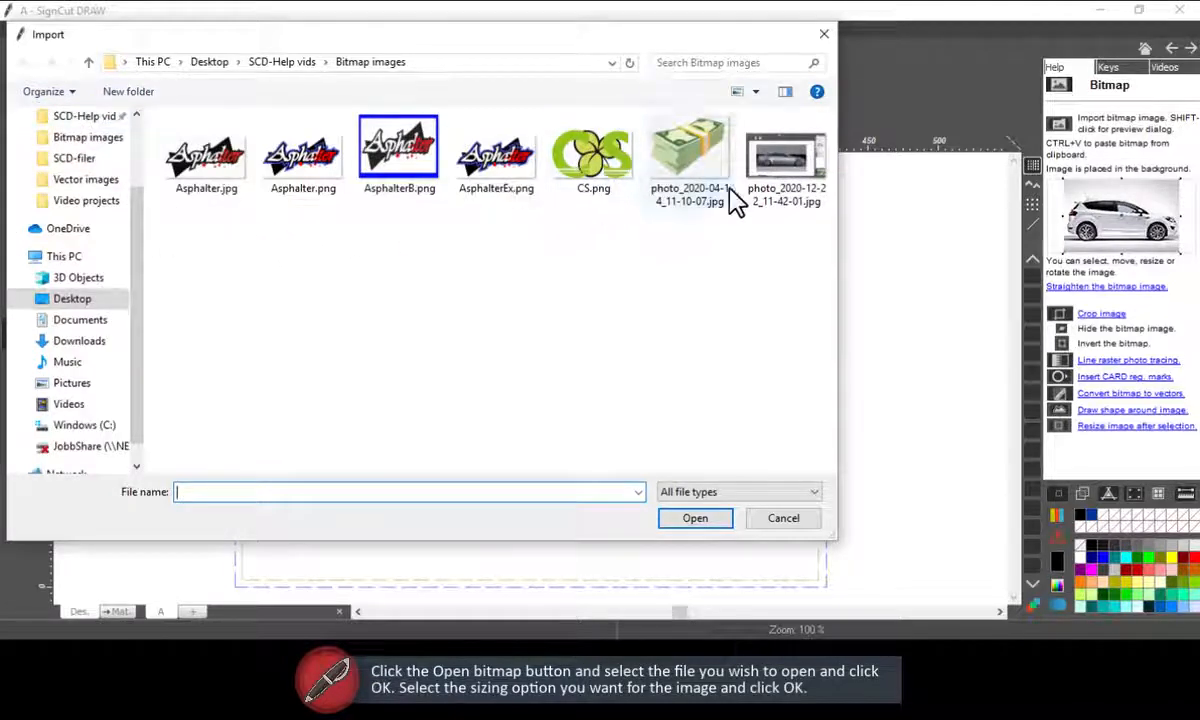
{"action": "left_click", "coordinate": [690, 145]}
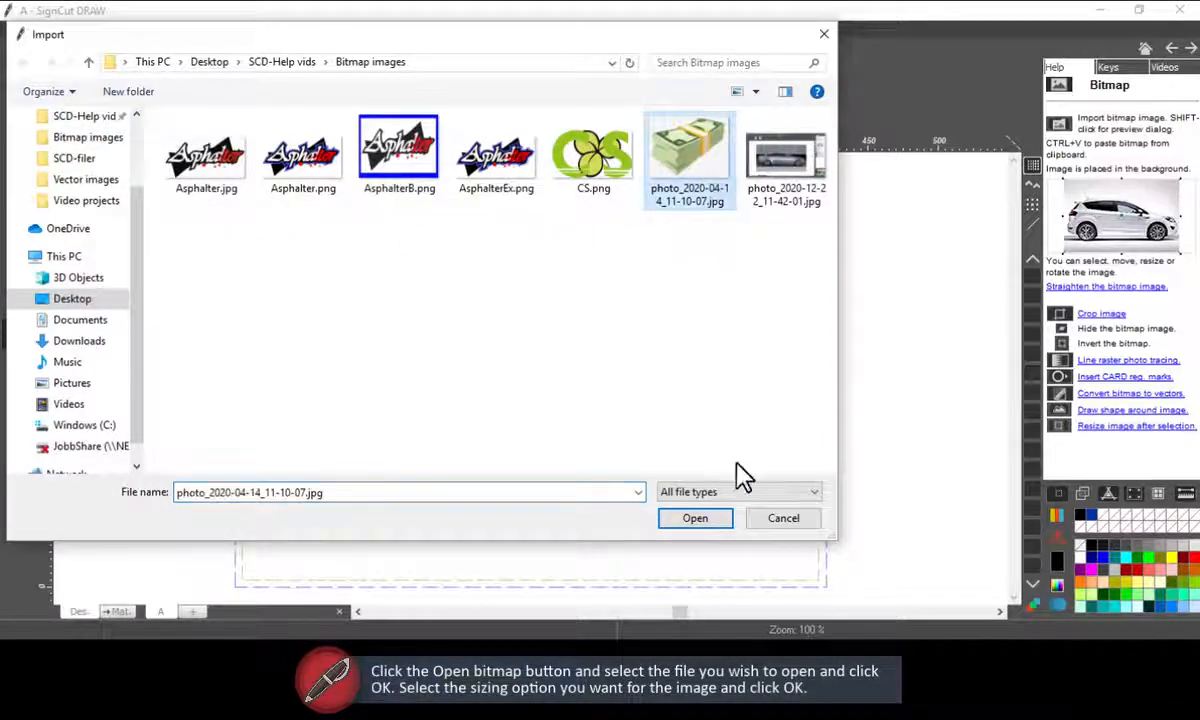
{"action": "left_click", "coordinate": [695, 518]}
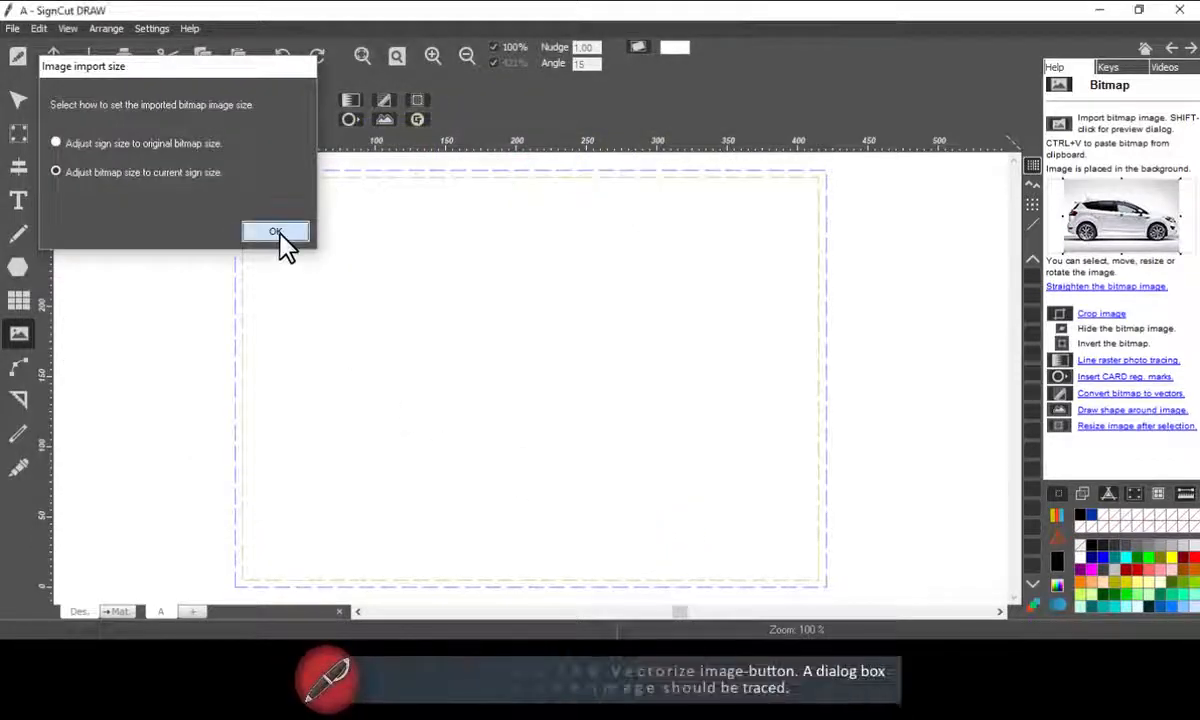
{"action": "left_click", "coordinate": [276, 231]}
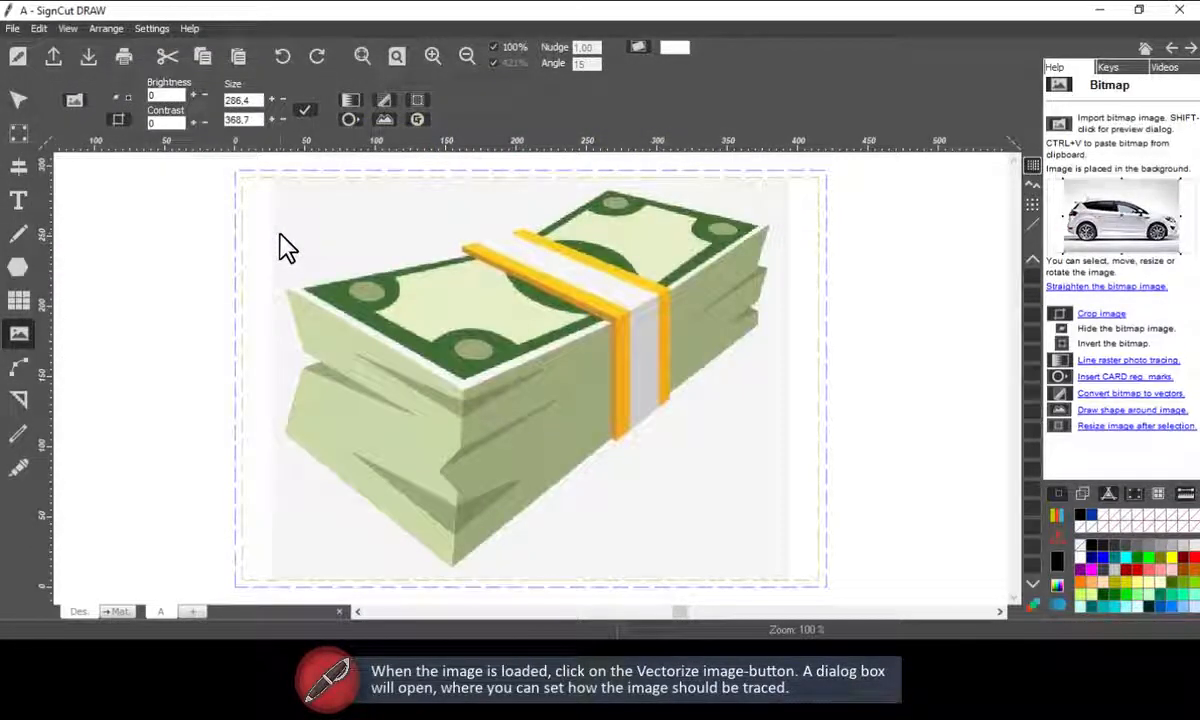
Select the imported banknote image and open the Vectorize dialog on it.
{"action": "left_click", "coordinate": [382, 100]}
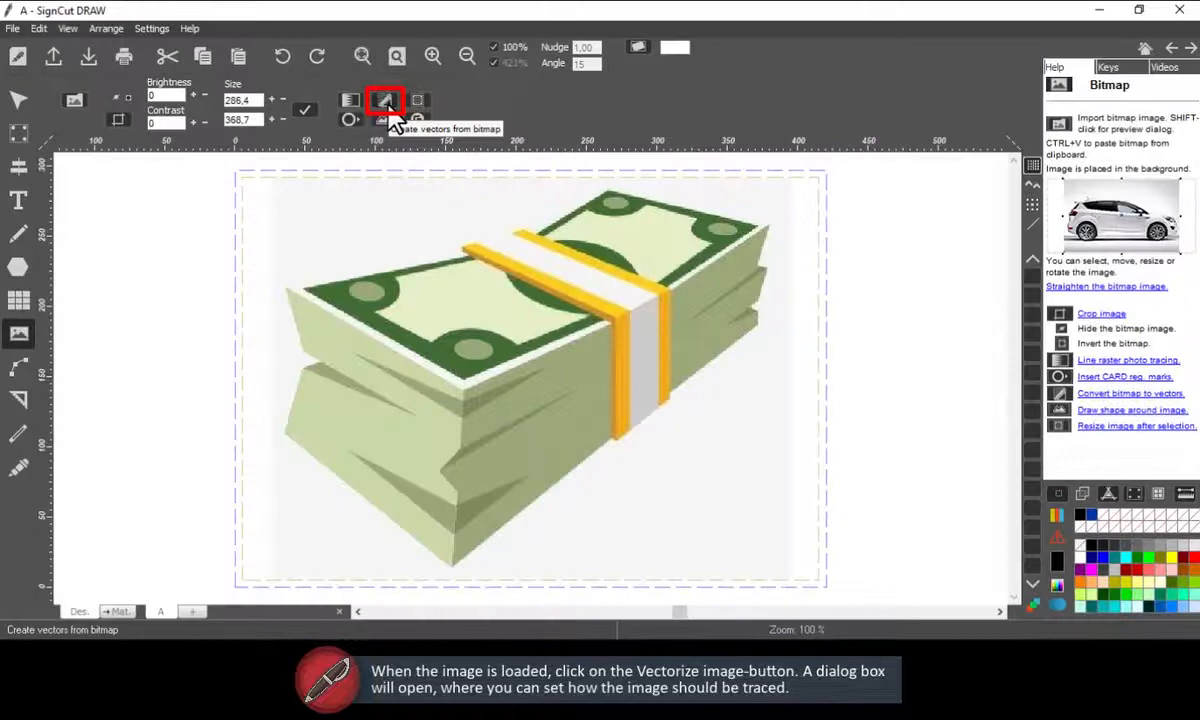
{"action": "left_click", "coordinate": [381, 104]}
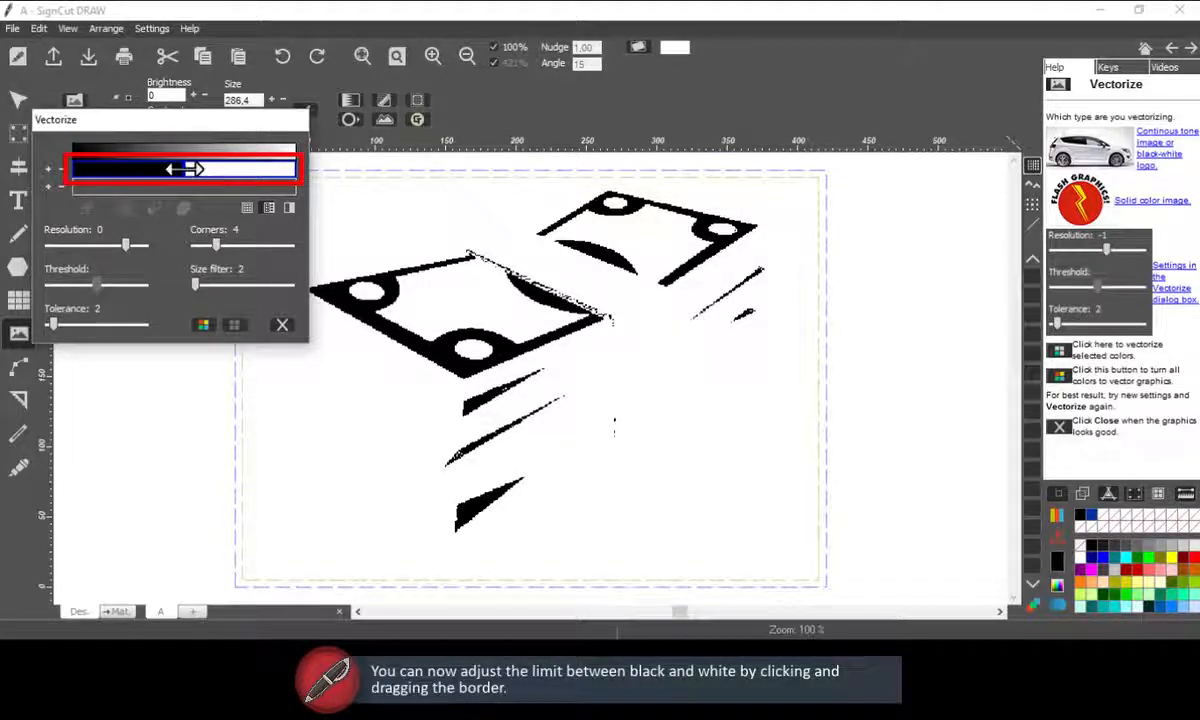
Shift the black/white threshold boundary right so the bills trace as solid dark shapes.
{"action": "left_click_drag", "start_coordinate": [185, 169], "coordinate": [225, 169]}
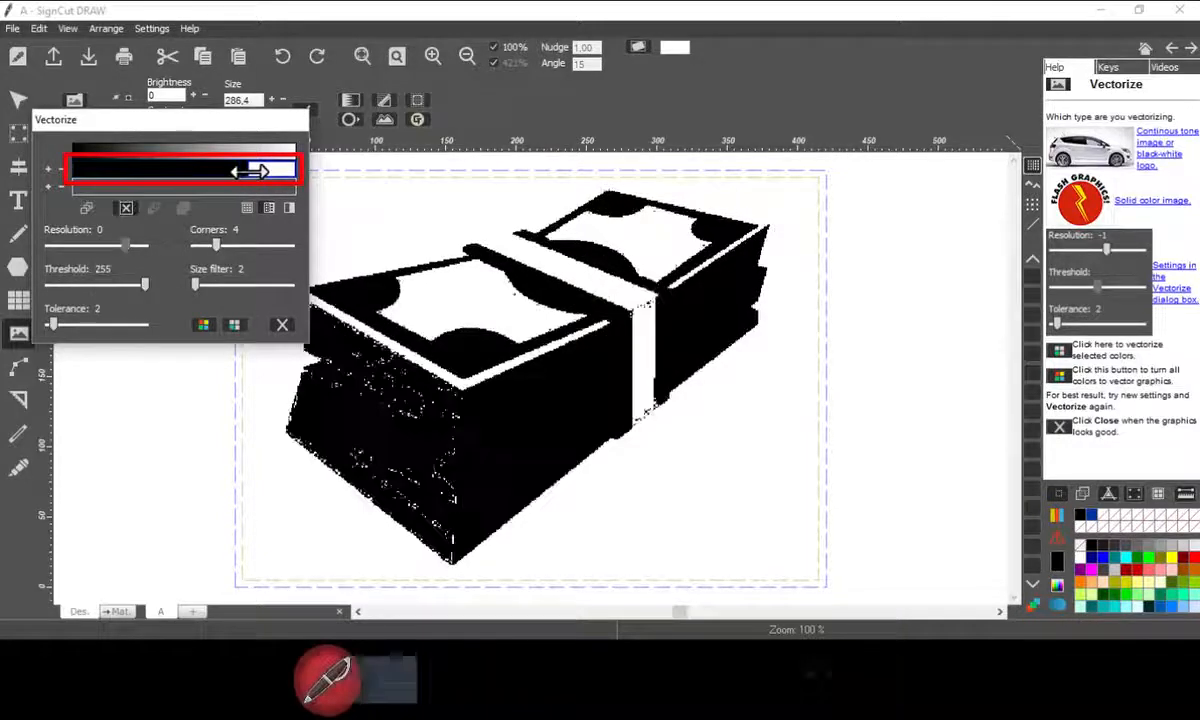
{"action": "left_click_drag", "start_coordinate": [262, 171], "coordinate": [248, 171]}
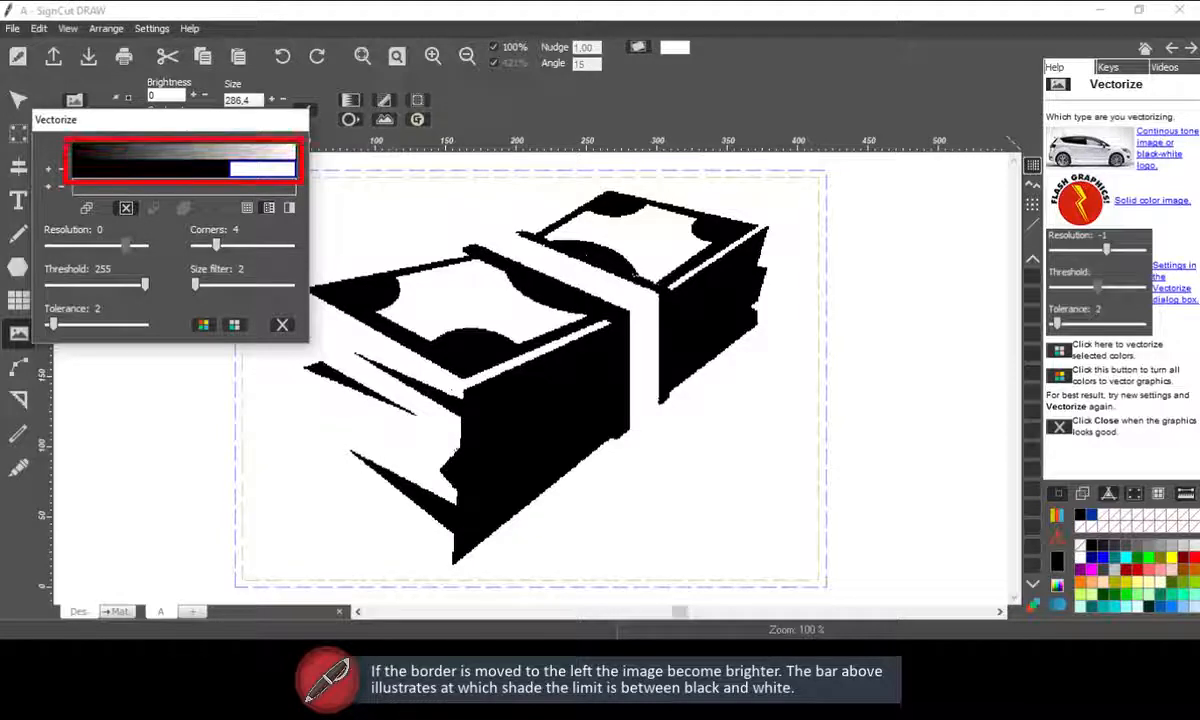
{"action": "mouse_move", "coordinate": [130, 200]}
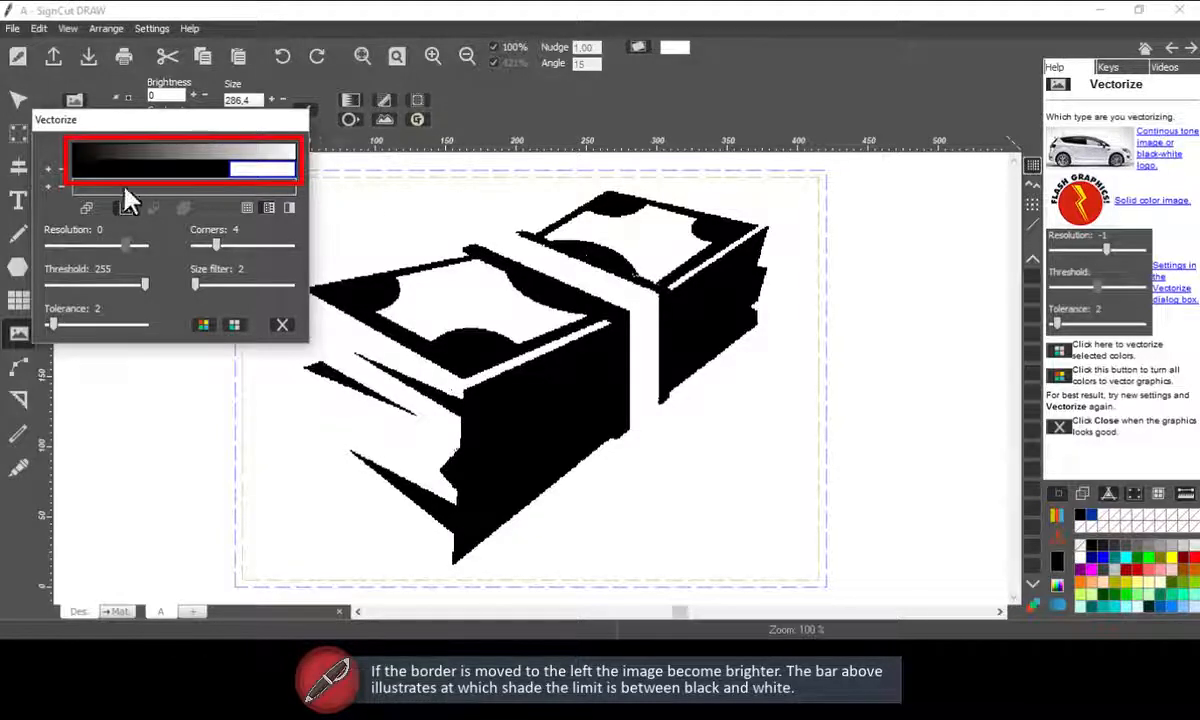
{"action": "left_click_drag", "start_coordinate": [143, 285], "coordinate": [117, 285]}
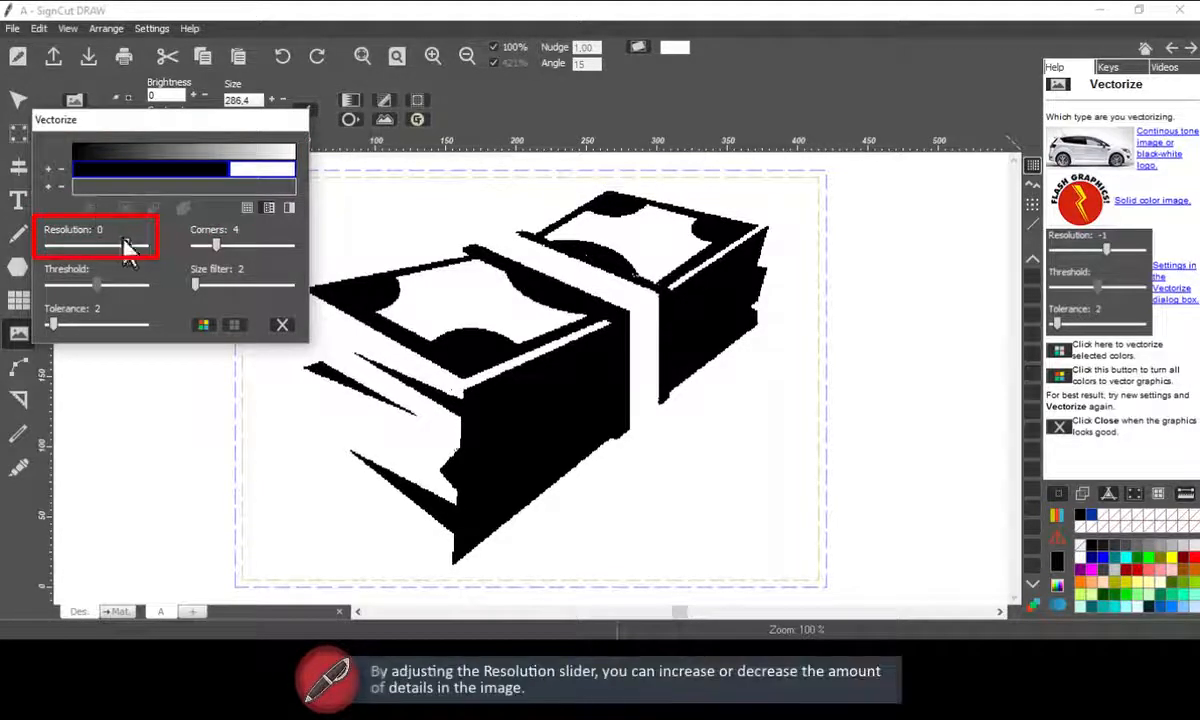
Try several trace resolution values and leave Resolution at 1.
{"action": "left_click_drag", "start_coordinate": [128, 245], "coordinate": [145, 245]}
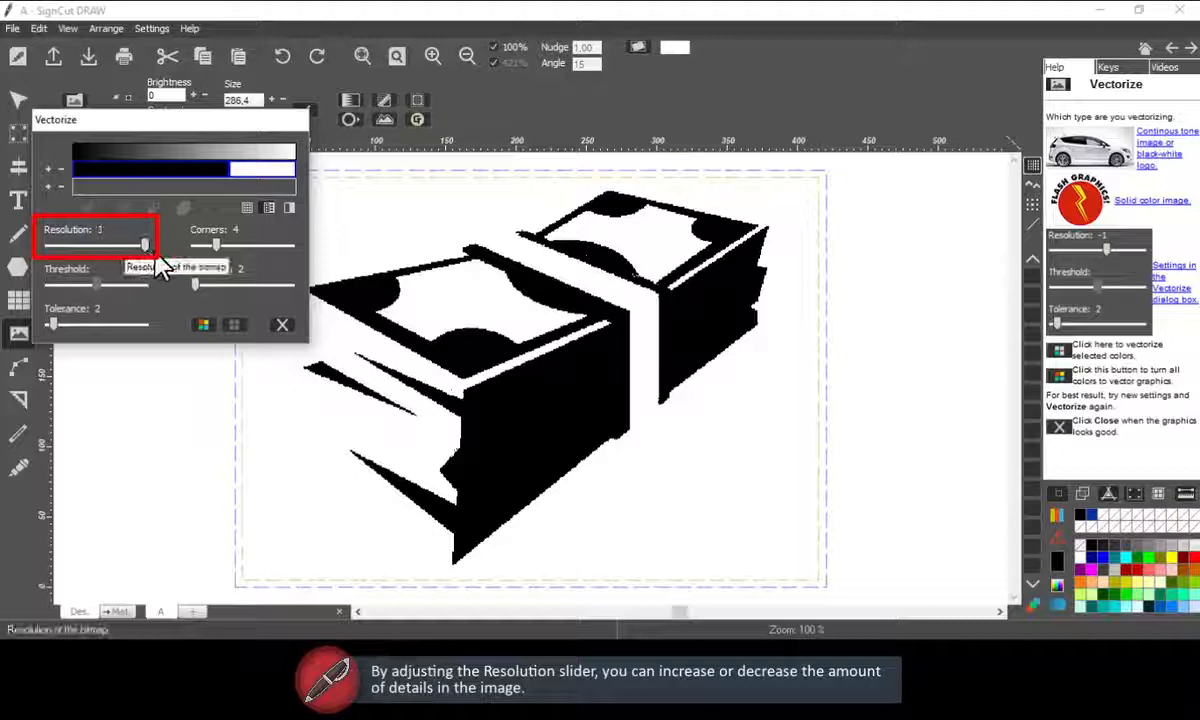
{"action": "left_click_drag", "start_coordinate": [145, 245], "coordinate": [145, 245]}
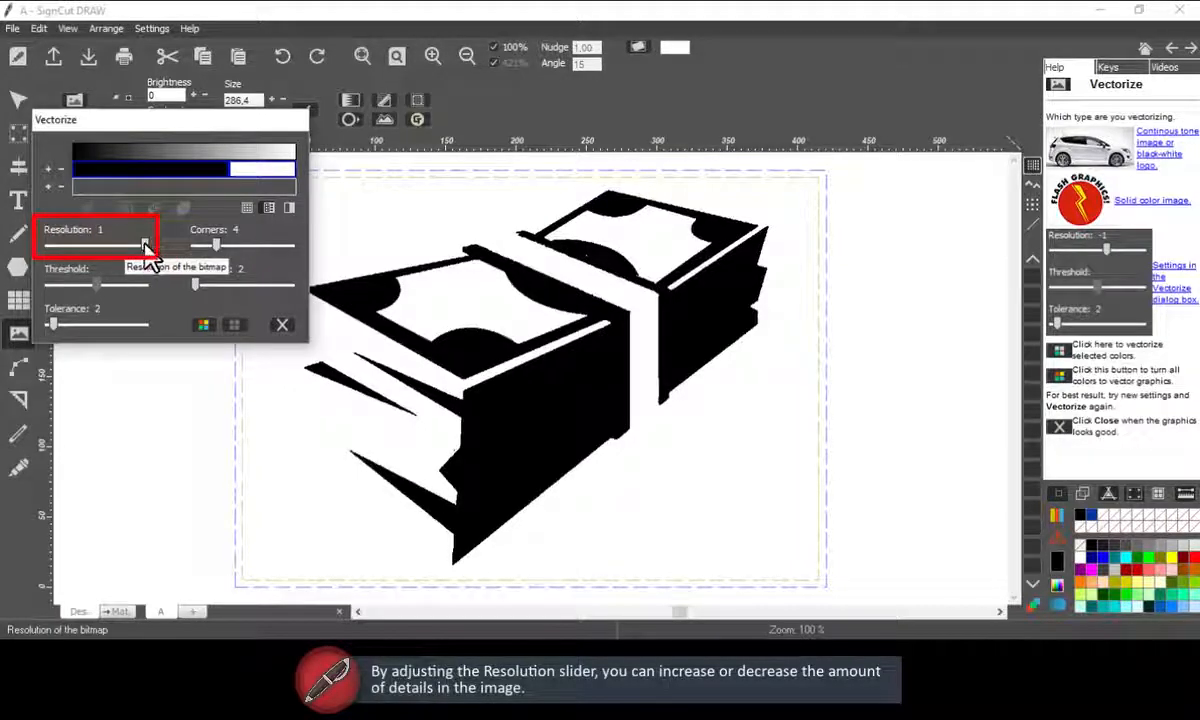
{"action": "left_click_drag", "start_coordinate": [145, 245], "coordinate": [75, 245]}
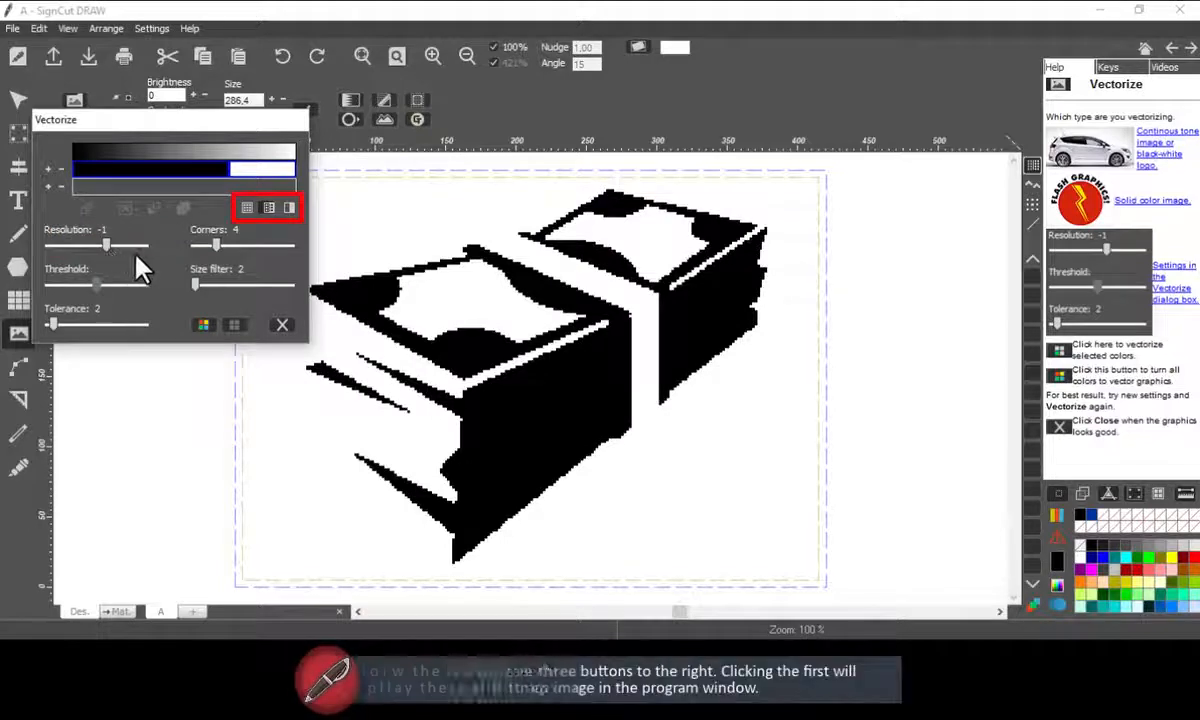
{"action": "left_click_drag", "start_coordinate": [107, 246], "coordinate": [145, 246]}
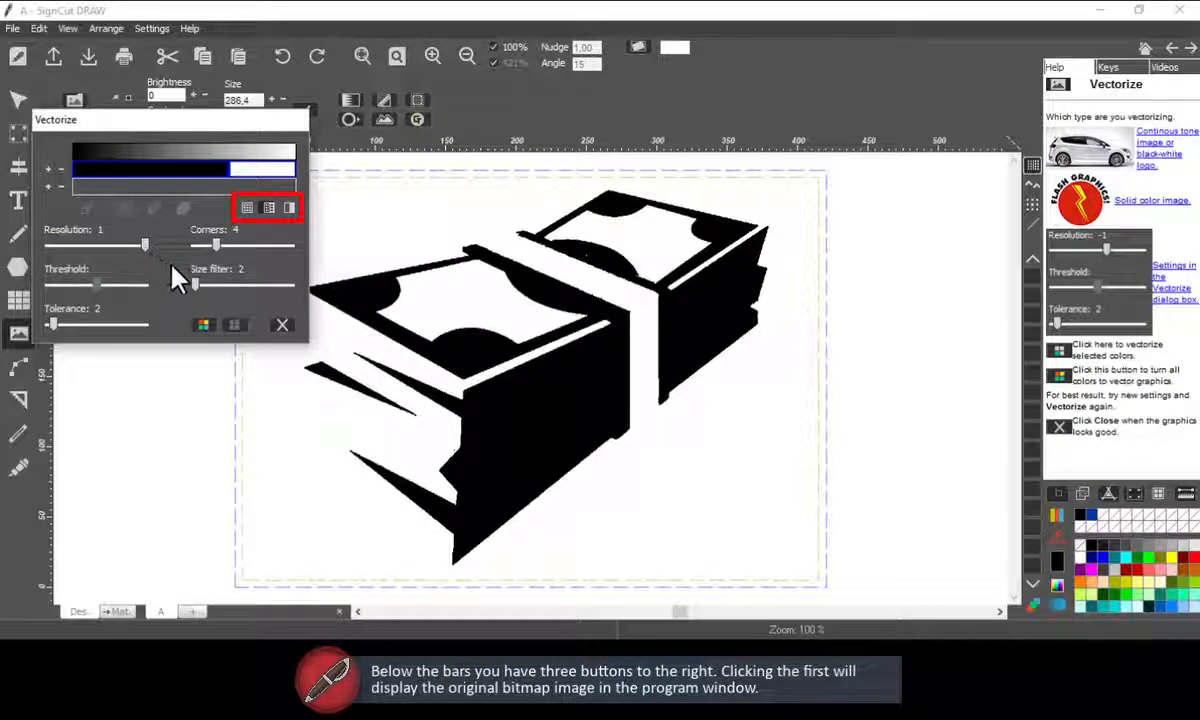
{"action": "left_click", "coordinate": [246, 207]}
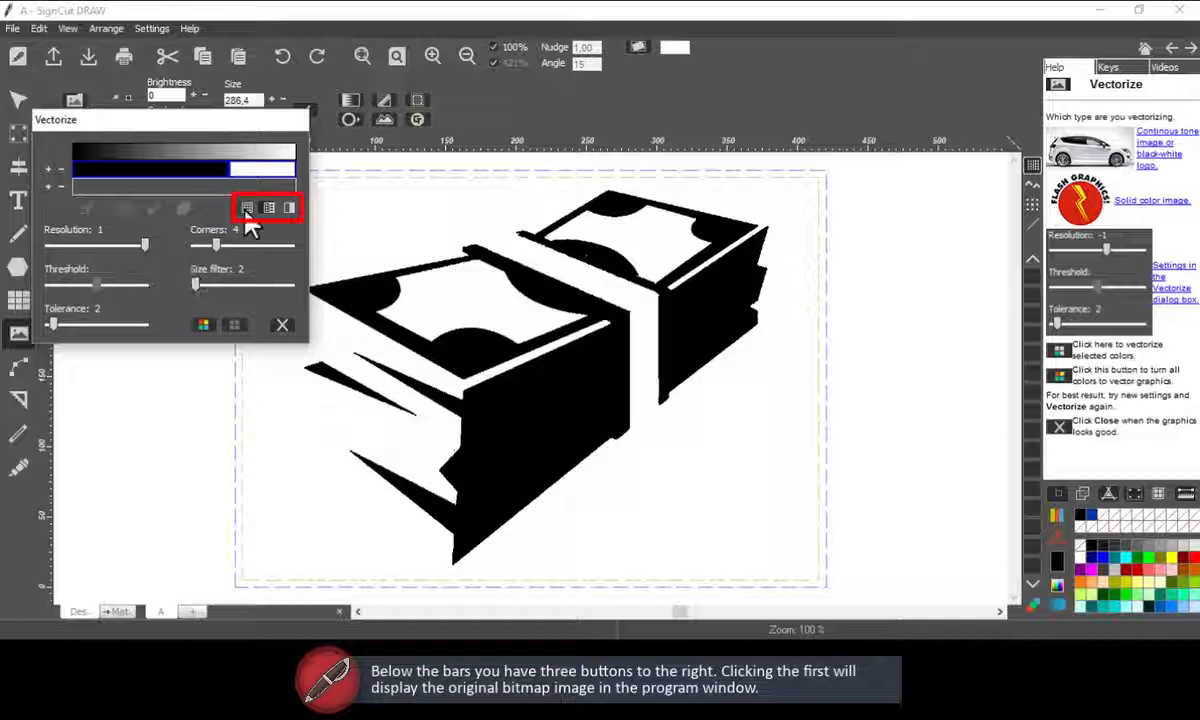
{"action": "left_click", "coordinate": [246, 207]}
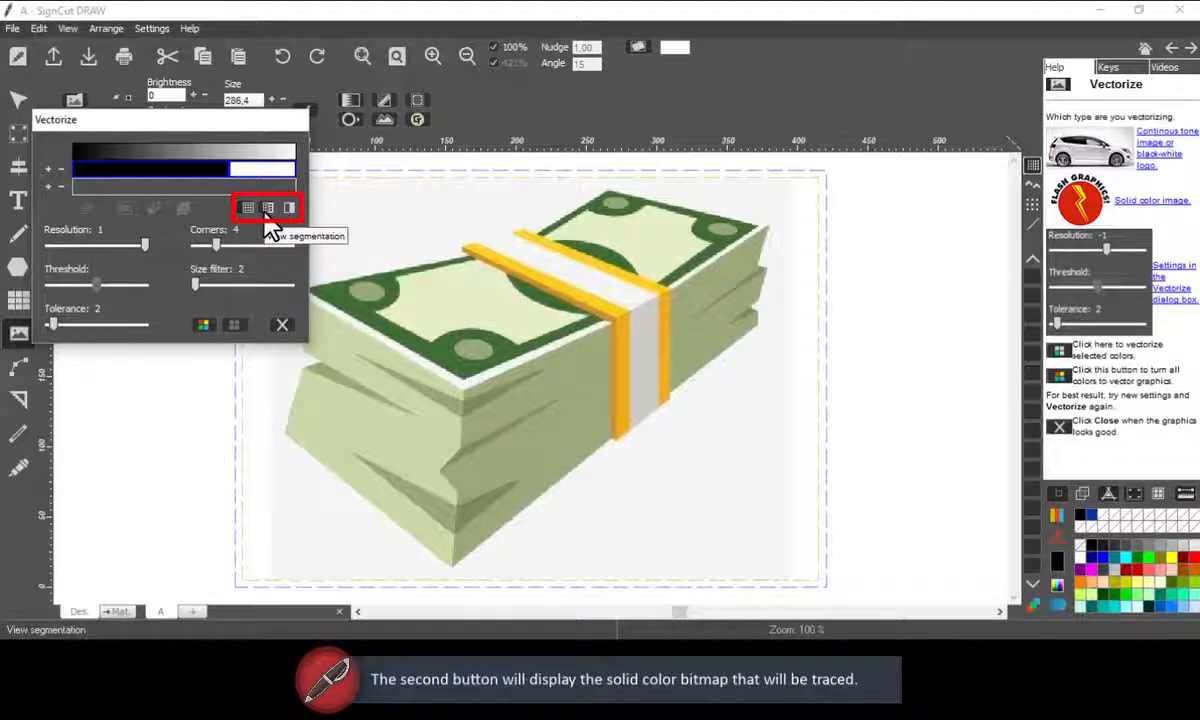
{"action": "left_click", "coordinate": [268, 207]}
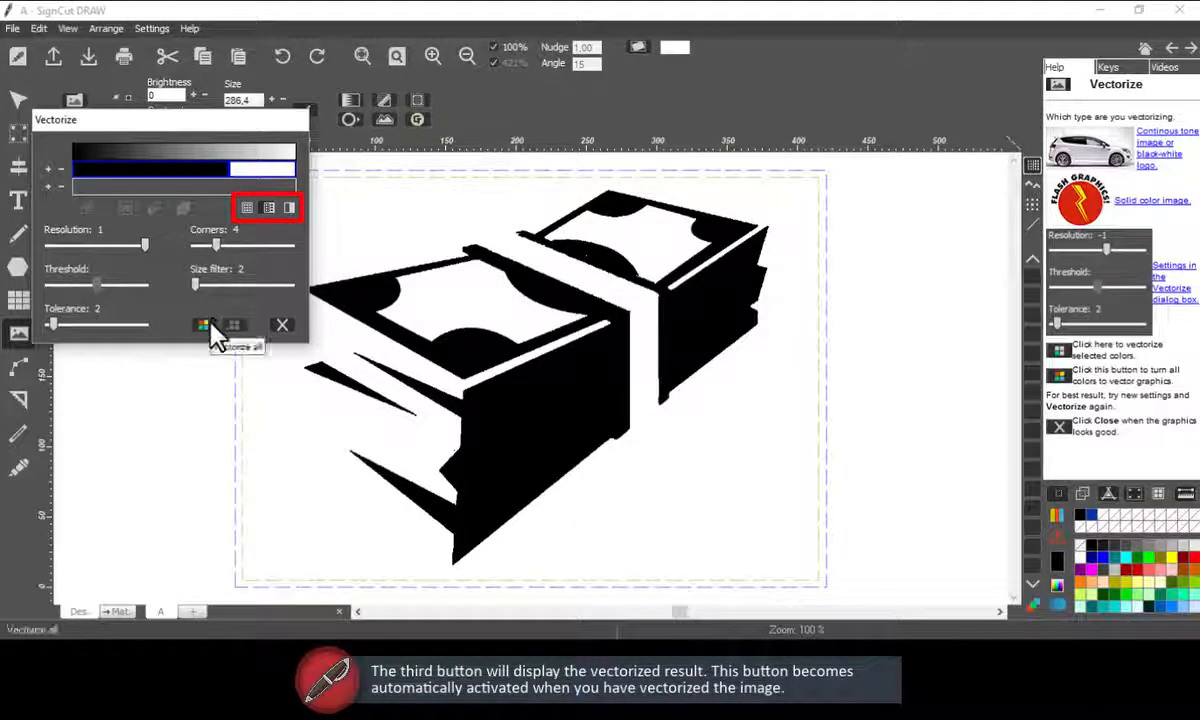
{"action": "left_click", "coordinate": [289, 208]}
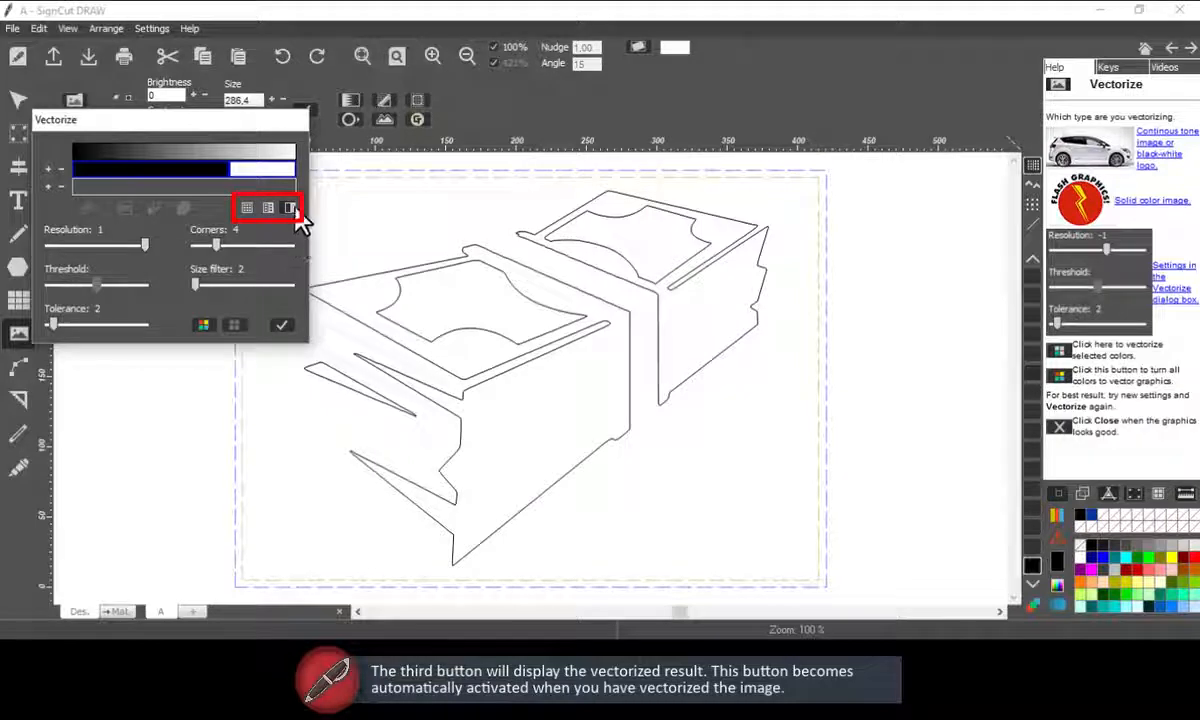
{"action": "mouse_move", "coordinate": [268, 207]}
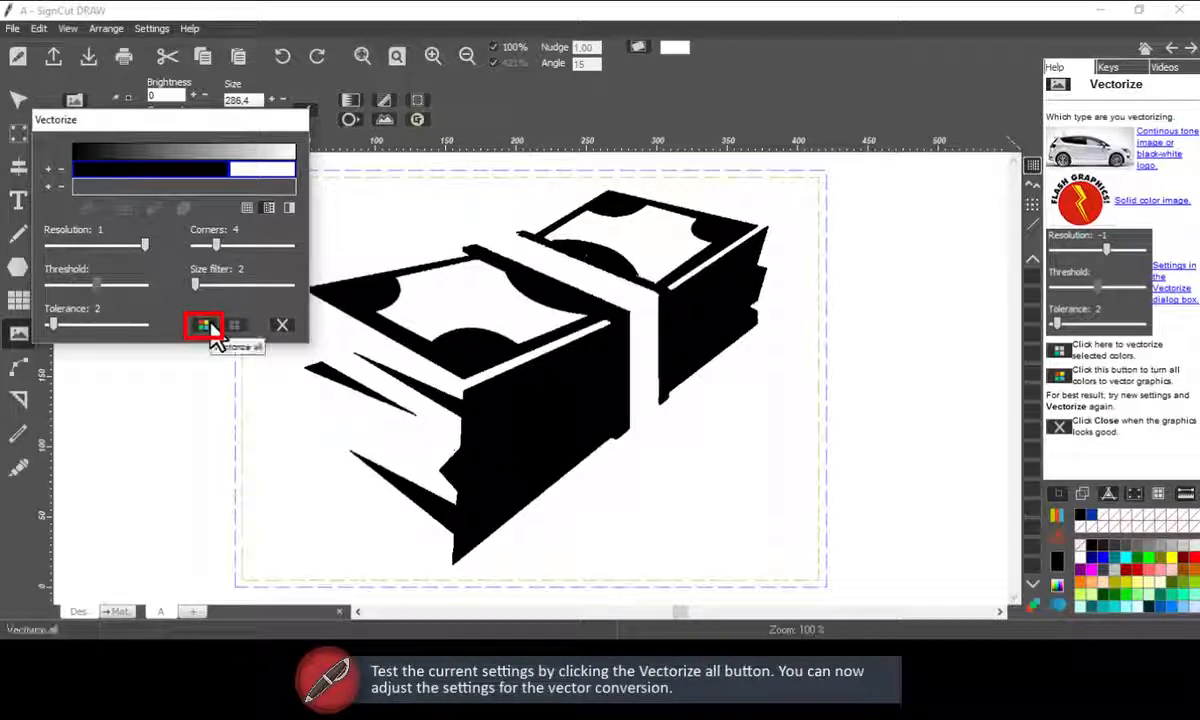
Vectorize the whole image, then return to the black-and-white segmentation preview.
{"action": "left_click", "coordinate": [203, 325]}
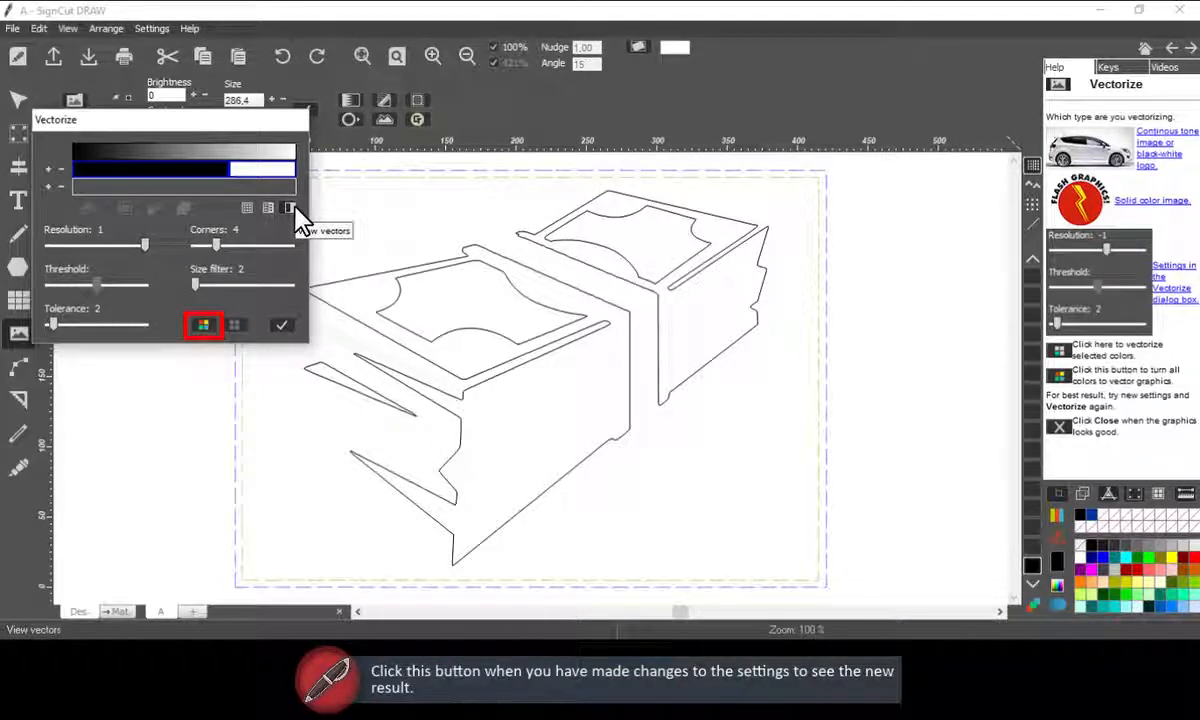
{"action": "mouse_move", "coordinate": [270, 212]}
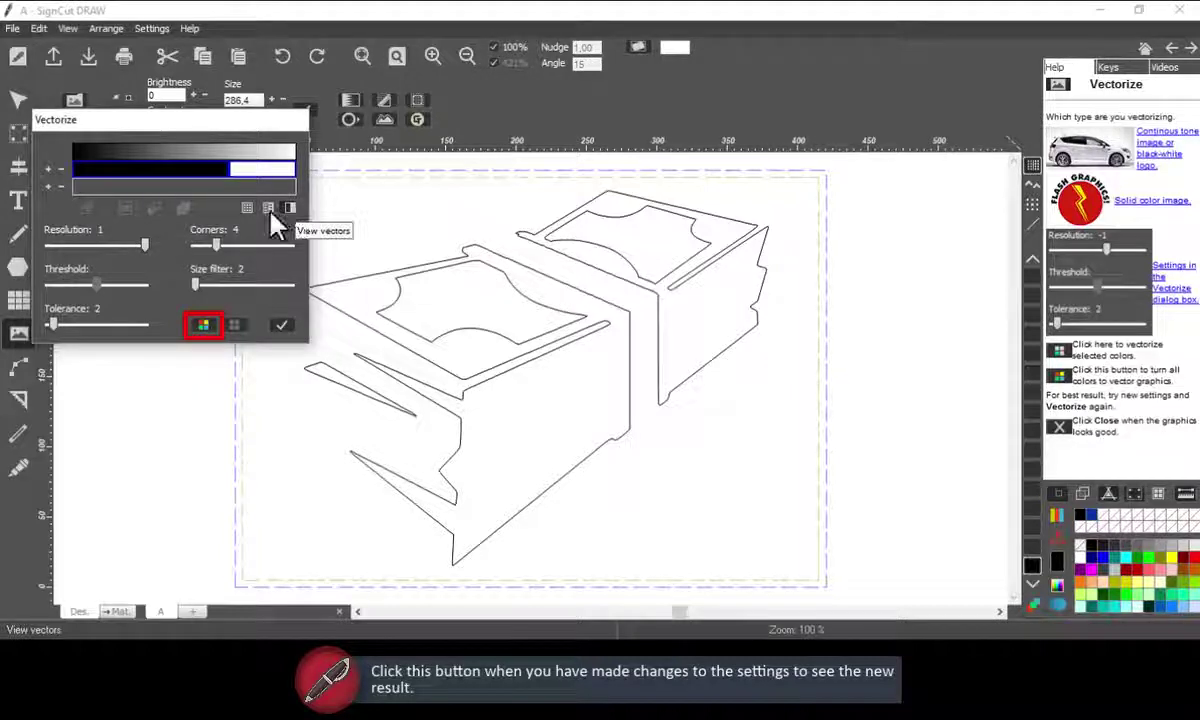
{"action": "left_click", "coordinate": [202, 325]}
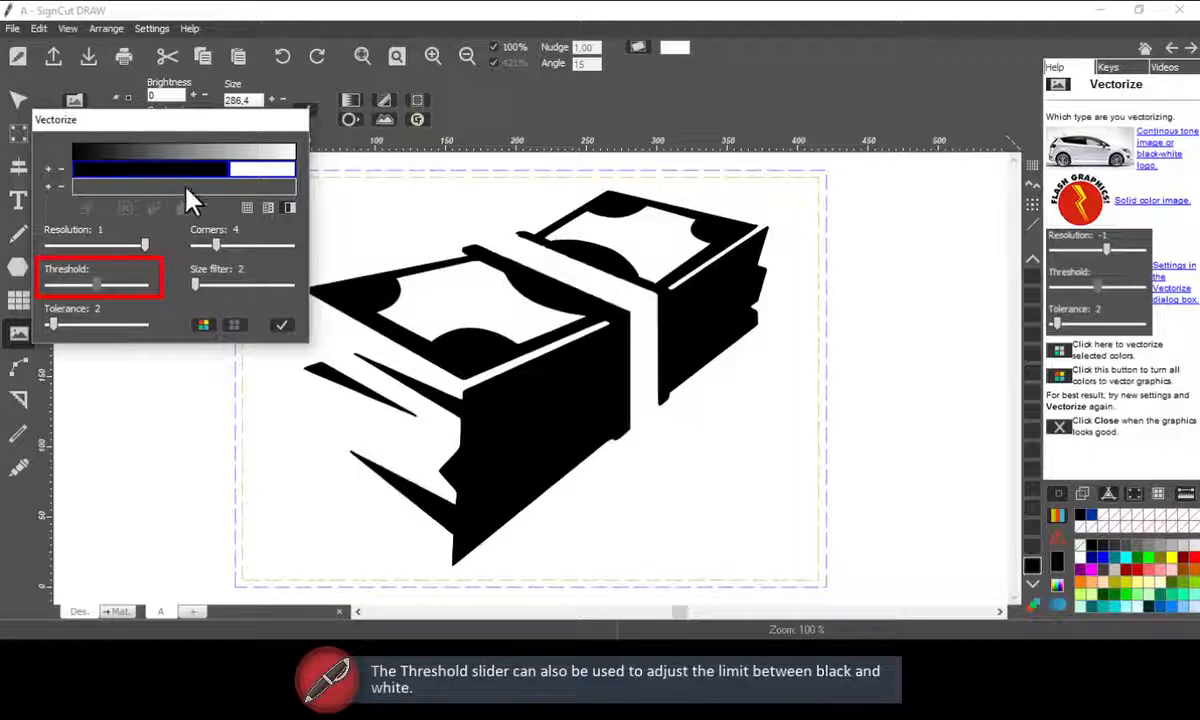
Move the Threshold slider down and back up, finishing at 183.
{"action": "left_click_drag", "start_coordinate": [98, 284], "coordinate": [124, 284]}
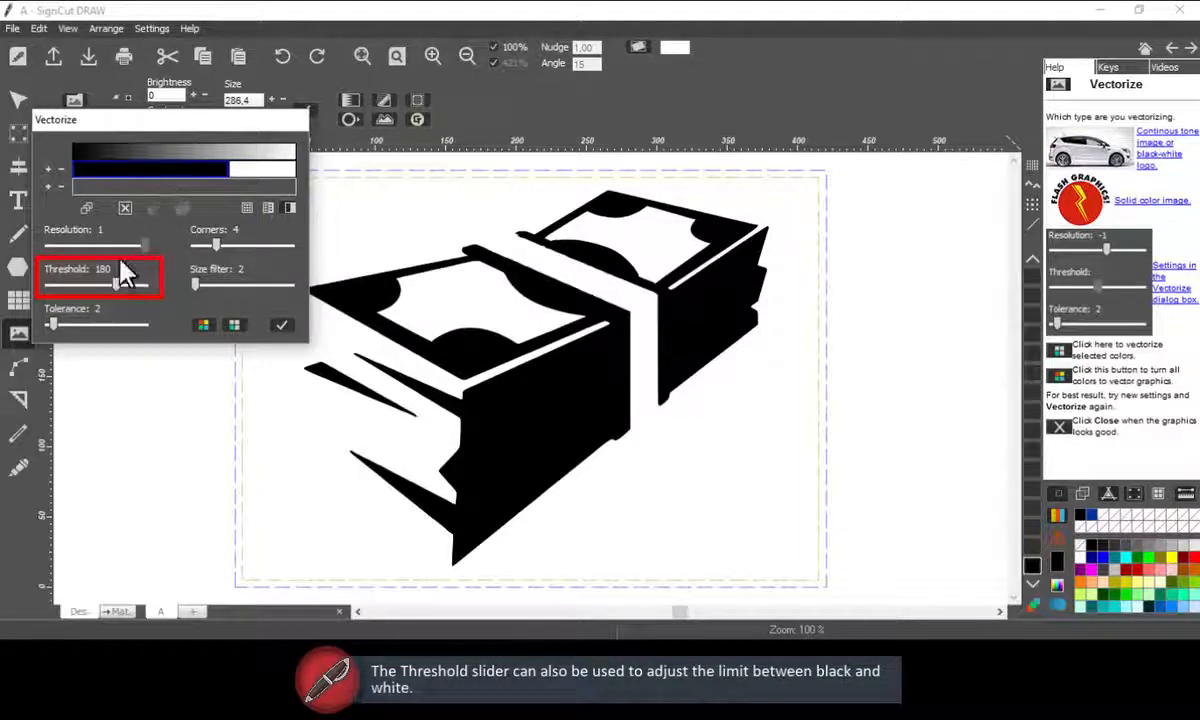
{"action": "mouse_move", "coordinate": [148, 188]}
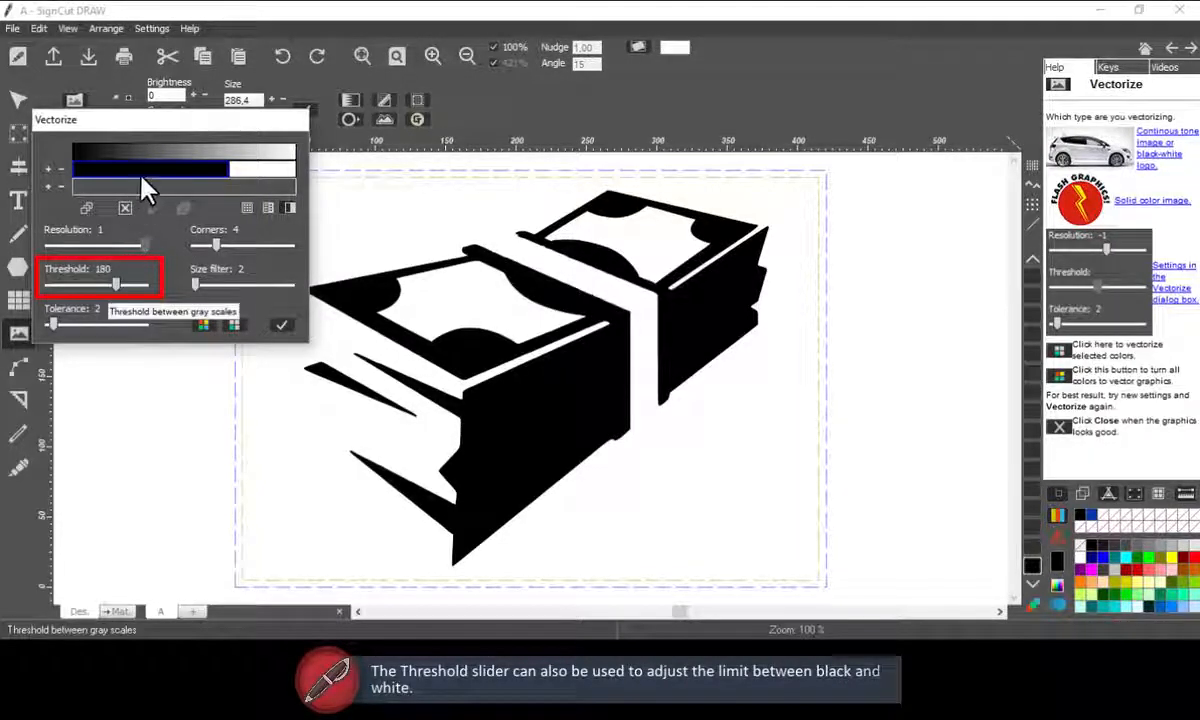
{"action": "left_click_drag", "start_coordinate": [117, 285], "coordinate": [92, 285]}
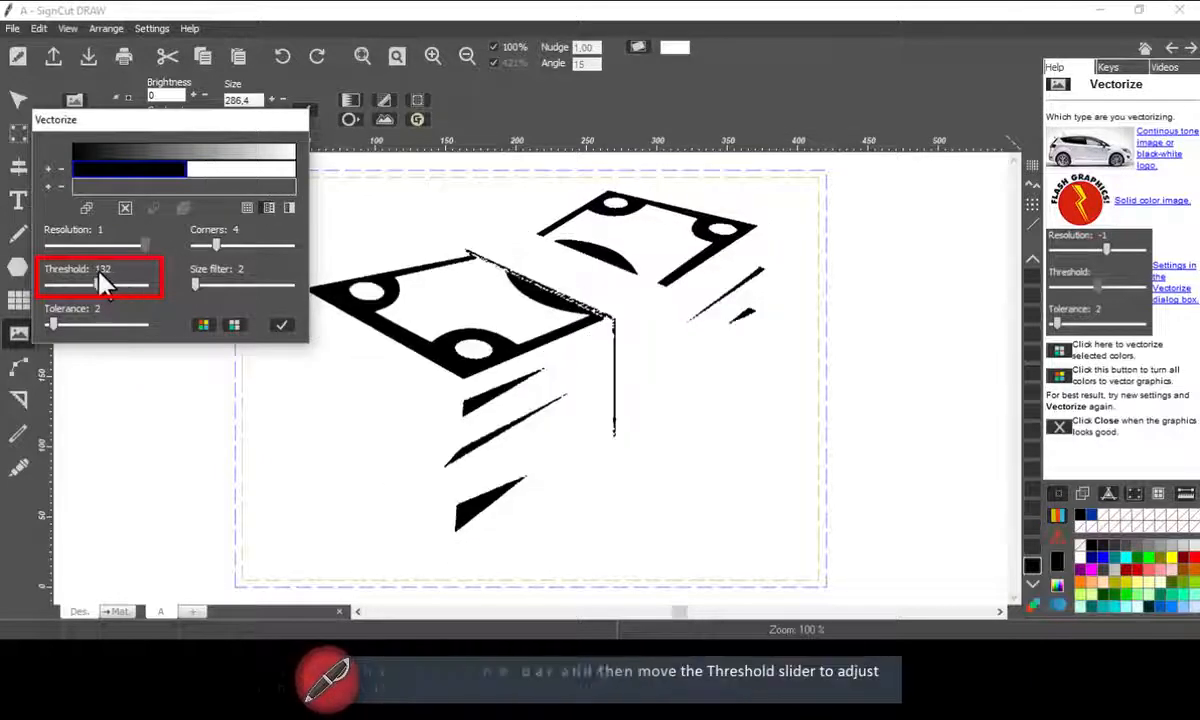
{"action": "left_click_drag", "start_coordinate": [92, 285], "coordinate": [110, 285]}
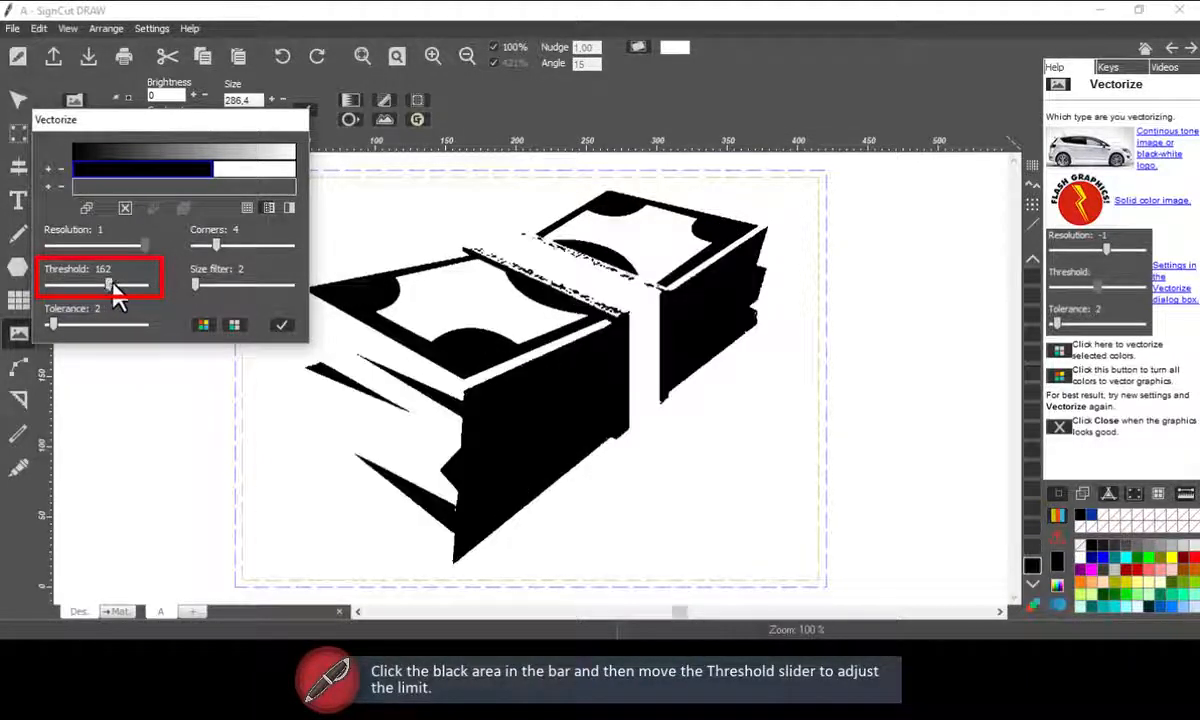
{"action": "left_click_drag", "start_coordinate": [108, 285], "coordinate": [118, 285]}
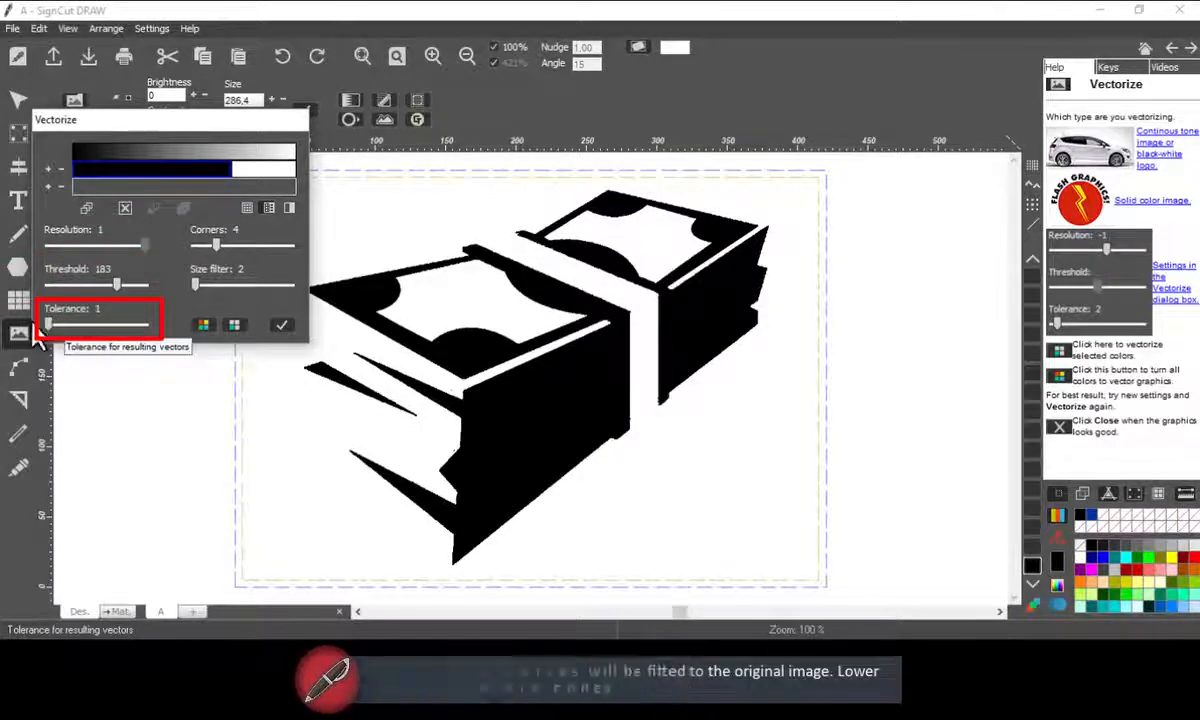
Drag the Tolerance slider back to 2.
{"action": "left_click_drag", "start_coordinate": [48, 325], "coordinate": [128, 325]}
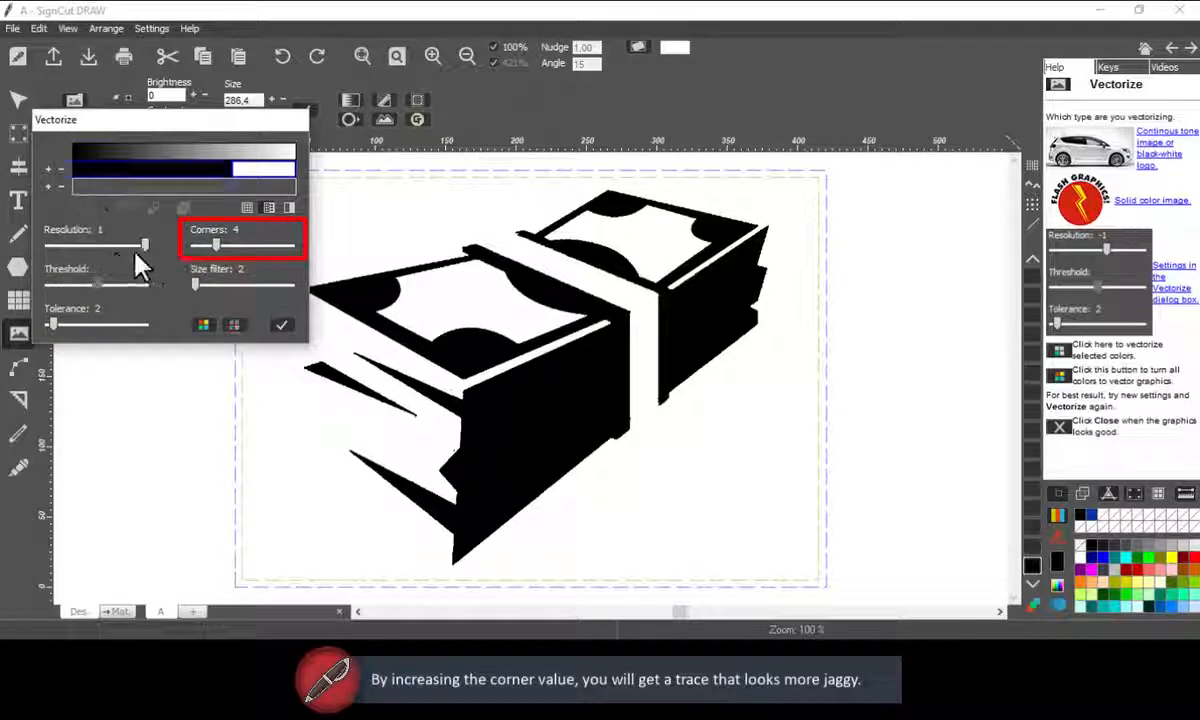
Drop the resolution, set Corners to 1, then restore resolution to full detail.
{"action": "left_click_drag", "start_coordinate": [145, 245], "coordinate": [86, 245]}
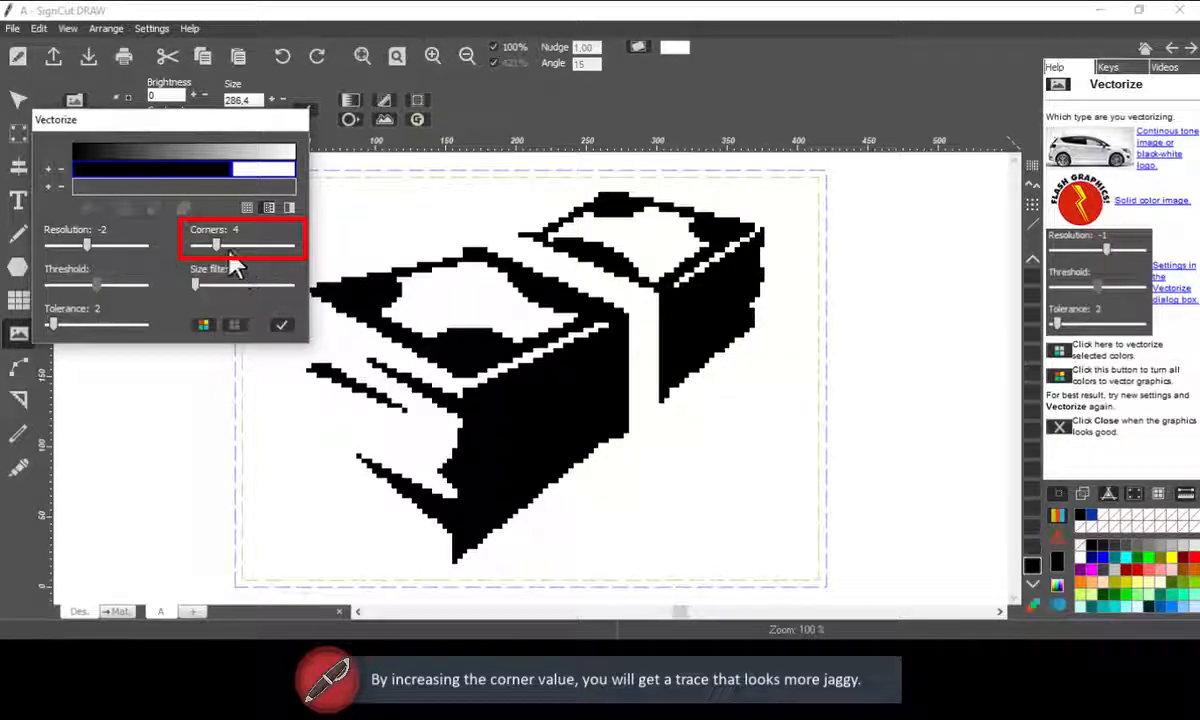
{"action": "left_click_drag", "start_coordinate": [215, 245], "coordinate": [190, 245]}
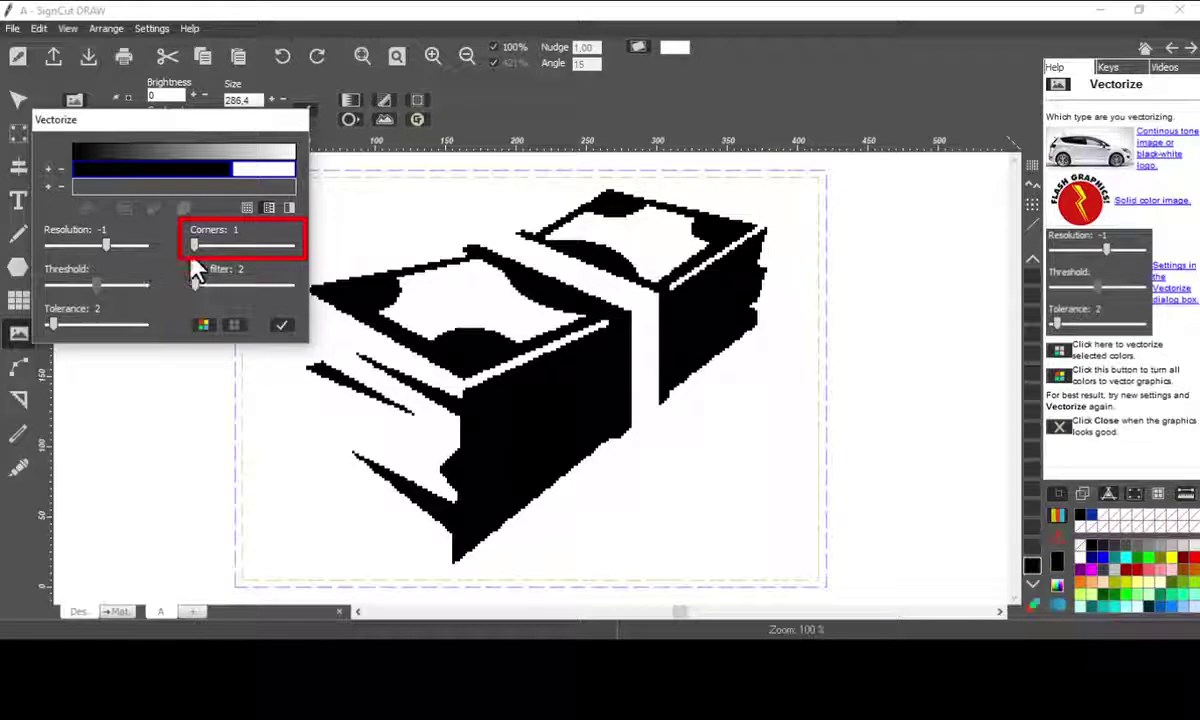
{"action": "left_click_drag", "start_coordinate": [194, 246], "coordinate": [278, 246]}
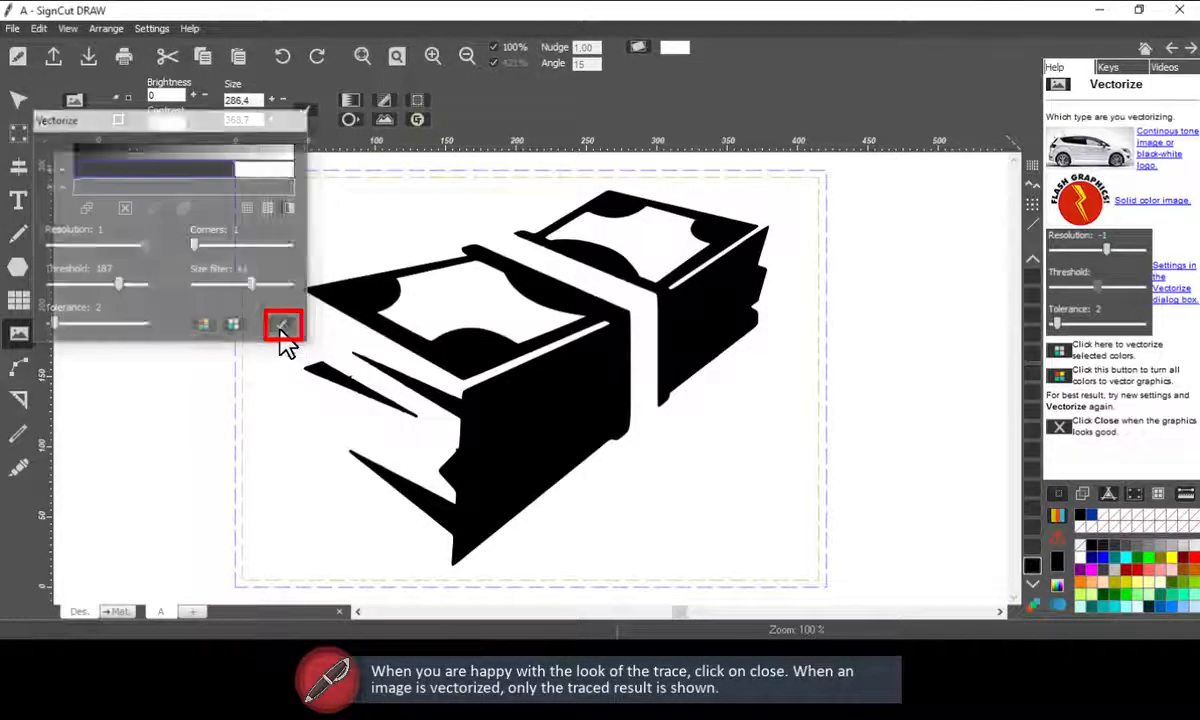
Accept the trace, closing the Vectorize dialog, and toggle the underlying bitmap display.
{"action": "left_click", "coordinate": [282, 325]}
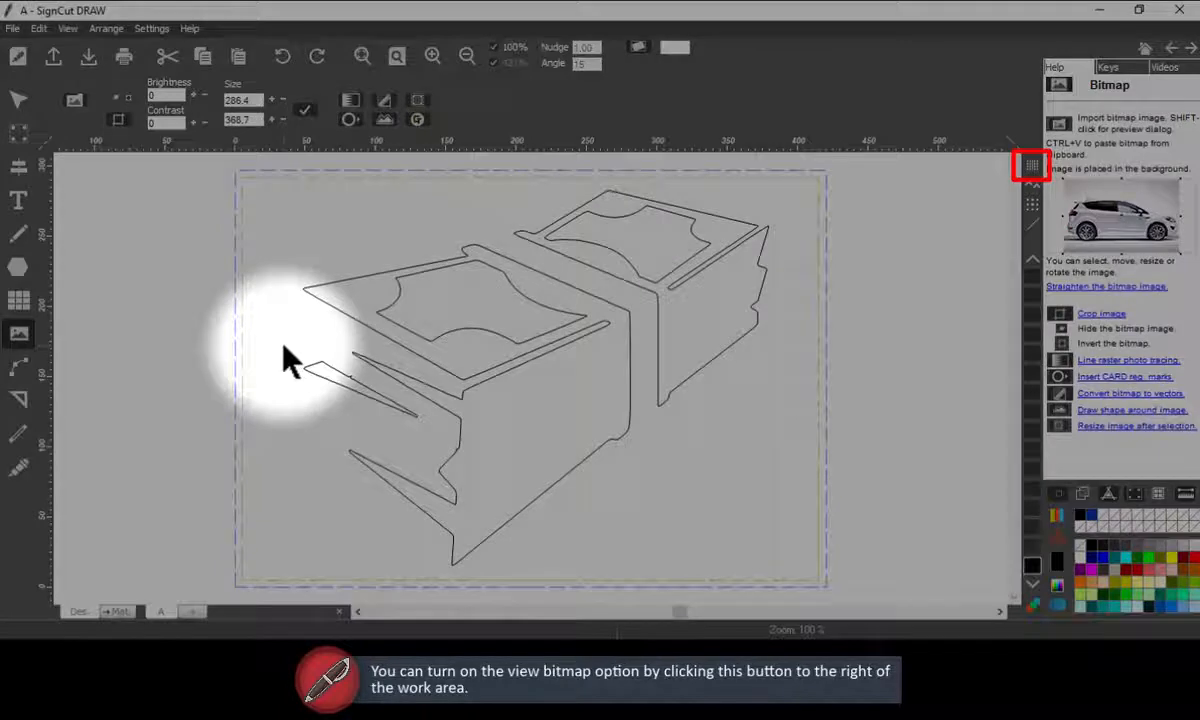
{"action": "left_click", "coordinate": [1031, 165]}
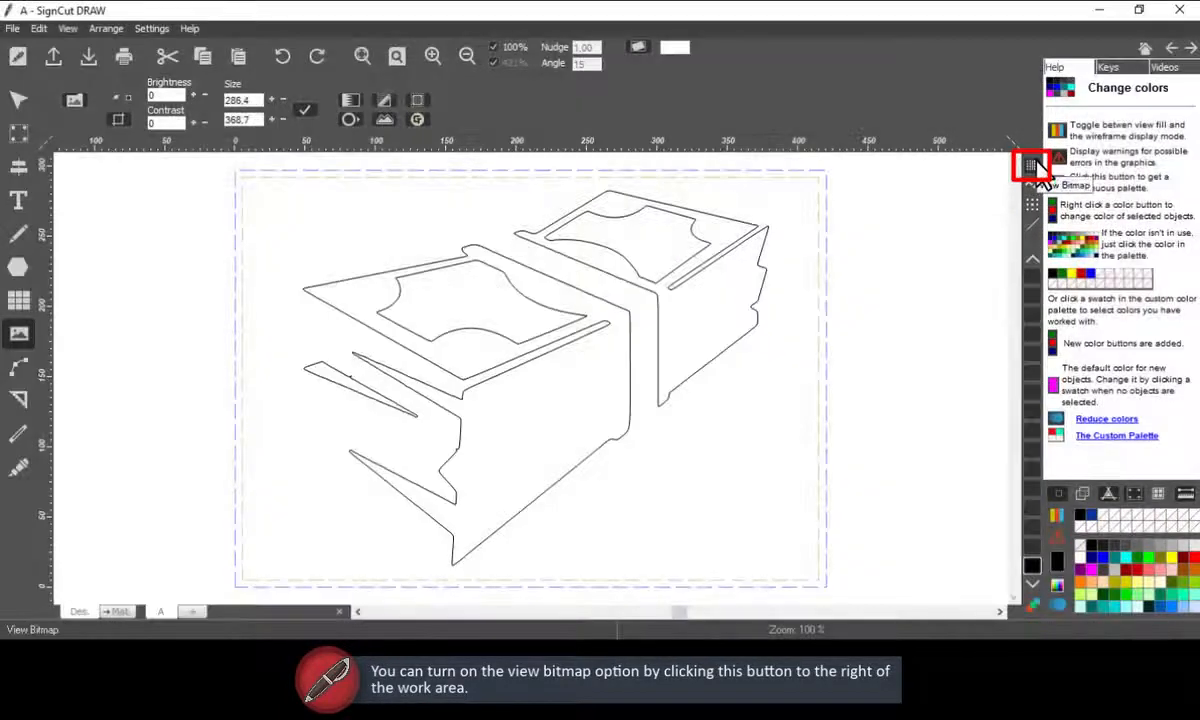